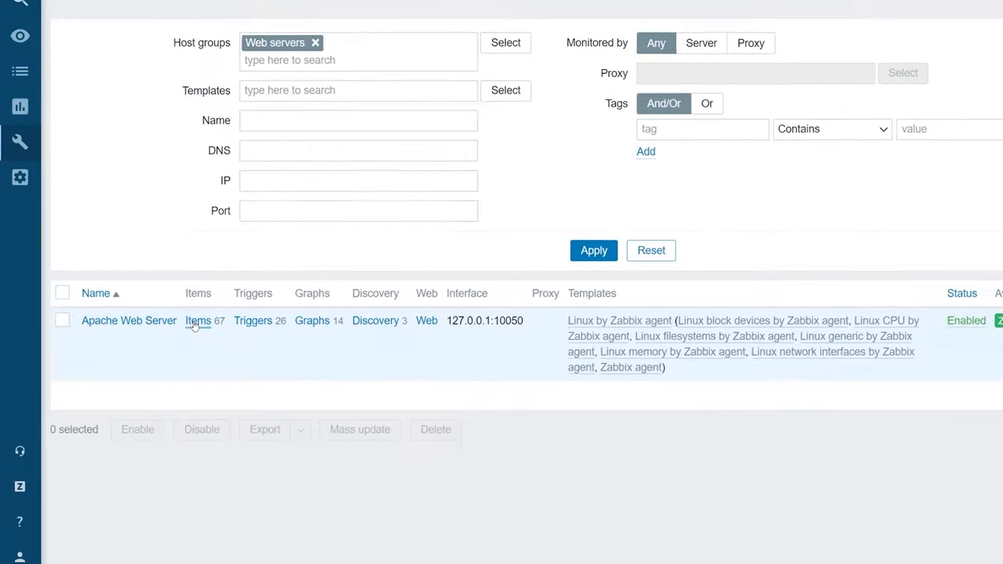
Step: Start a new item on the Apache Web Server host from its Items list
click(197, 320)
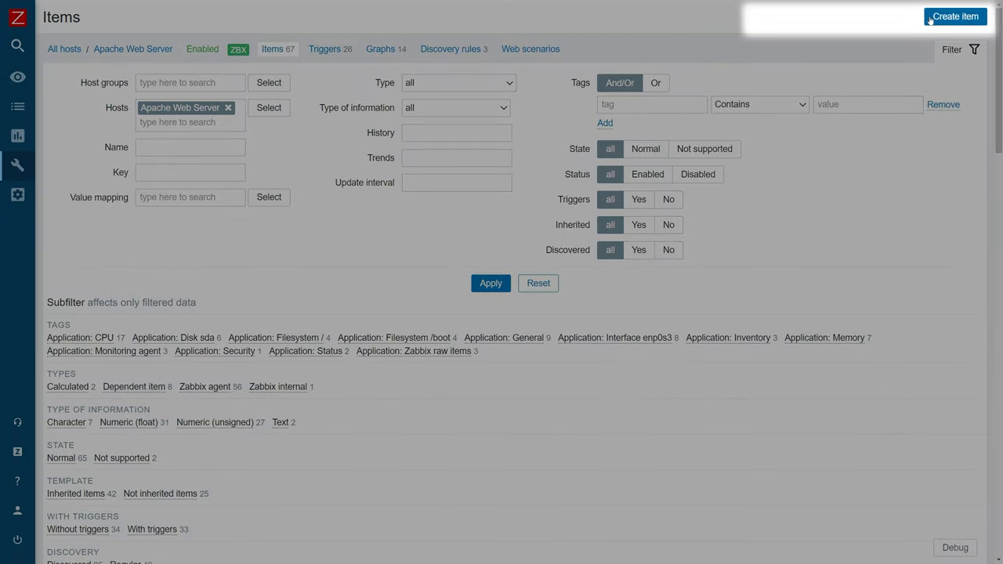
click(953, 16)
text(Apache log monitor)
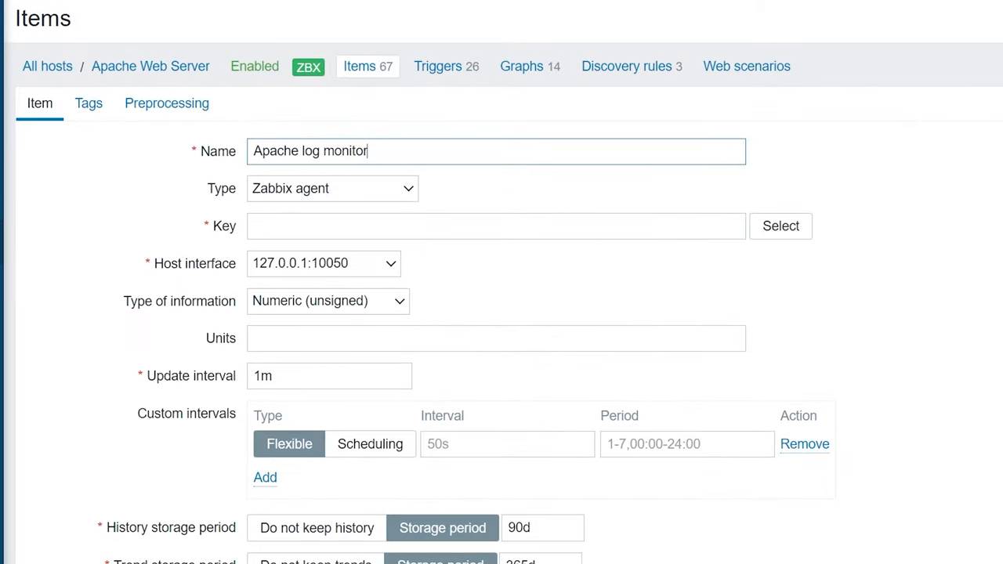
Step: Save the item as Zabbix agent (active), information type Log, update interval 1s, history 1d
click(332, 188)
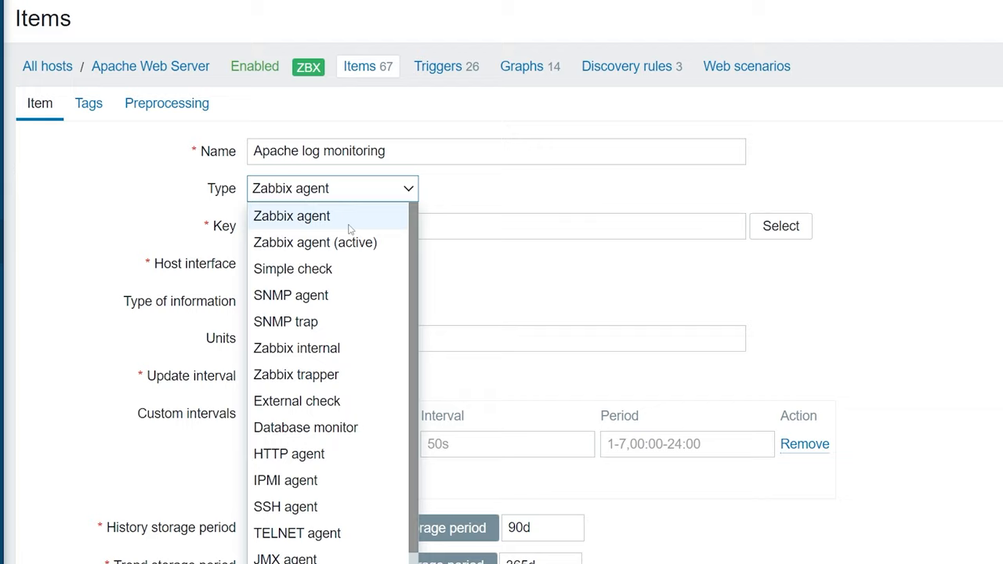
click(315, 241)
text(log["/var/log/httpd/error_log"])
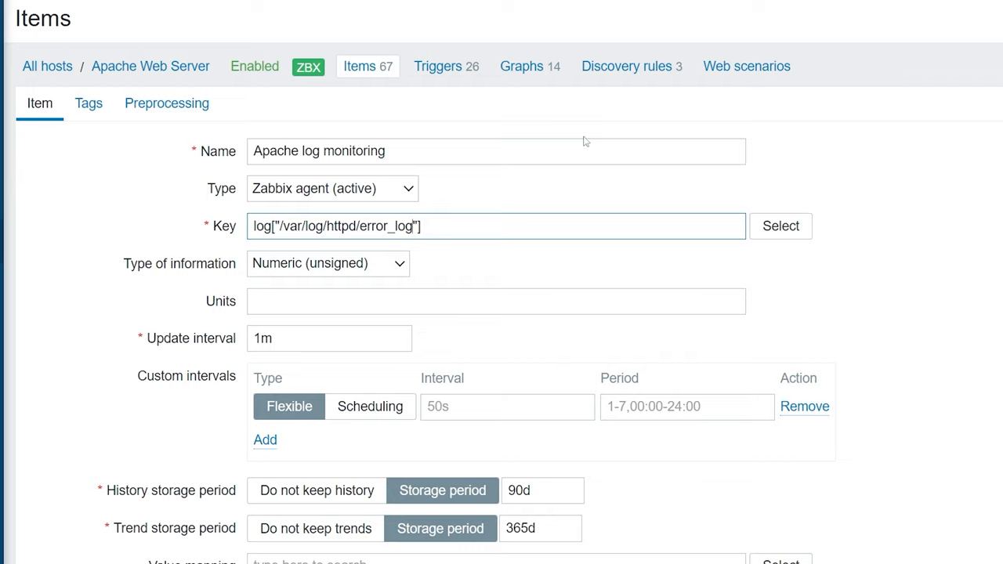
click(326, 263)
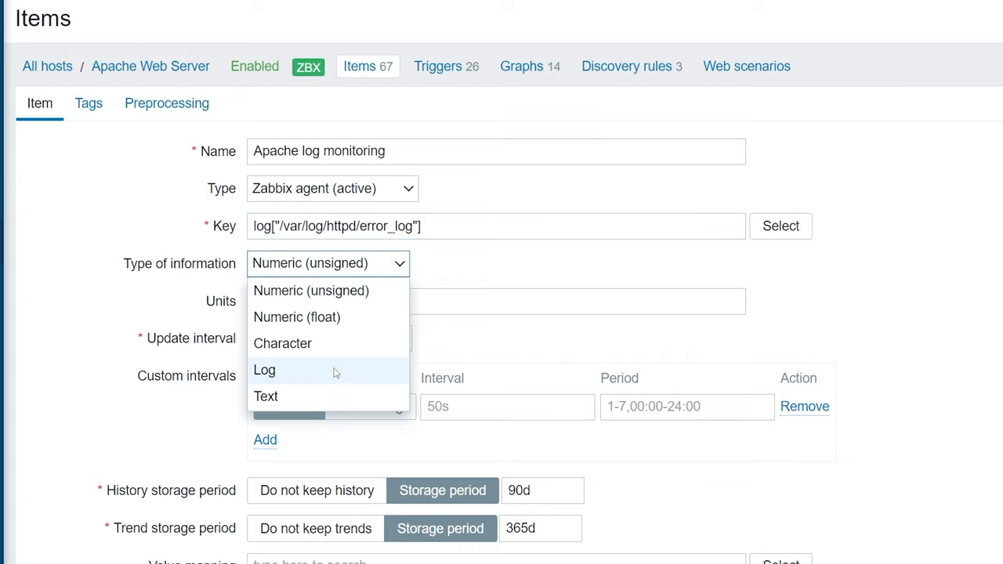
click(264, 370)
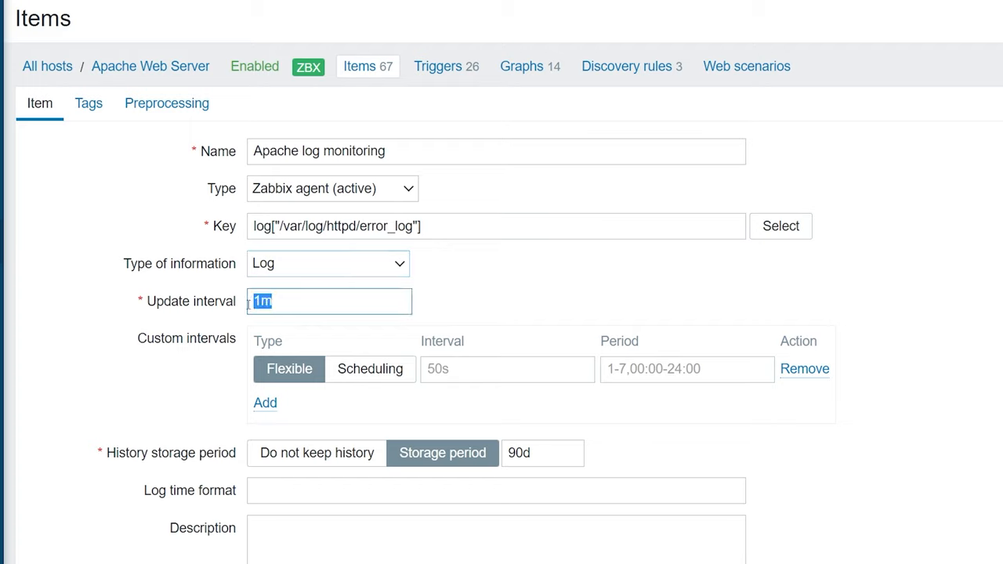
text(1s)
click(542, 453)
text(1d)
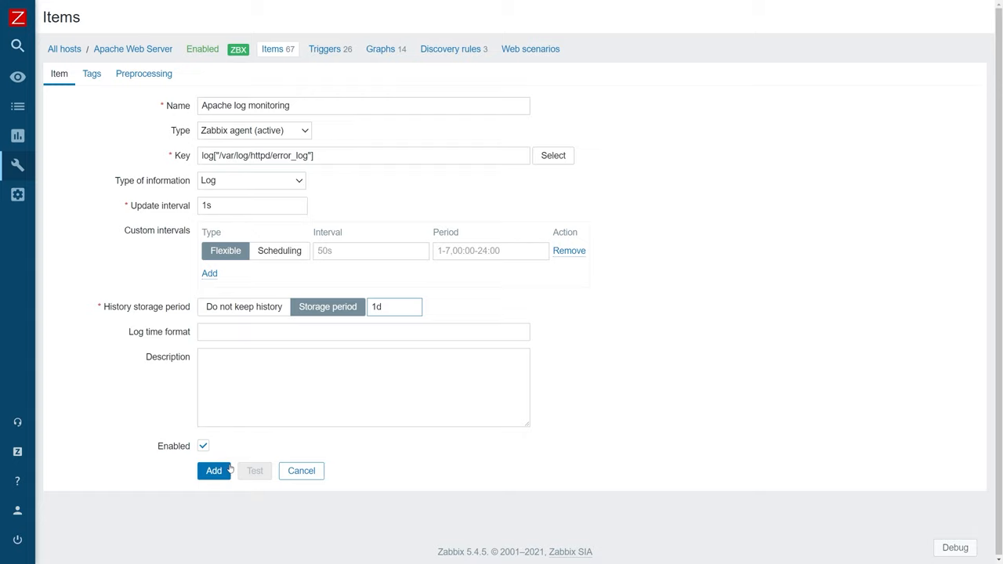
click(213, 470)
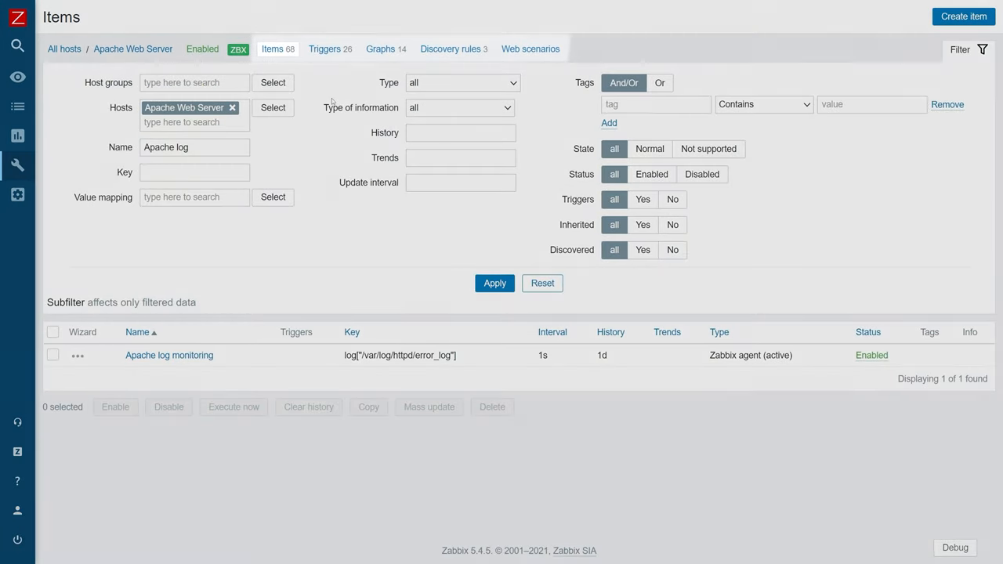
Step: Switch to the Triggers list of the Apache Web Server host
click(325, 49)
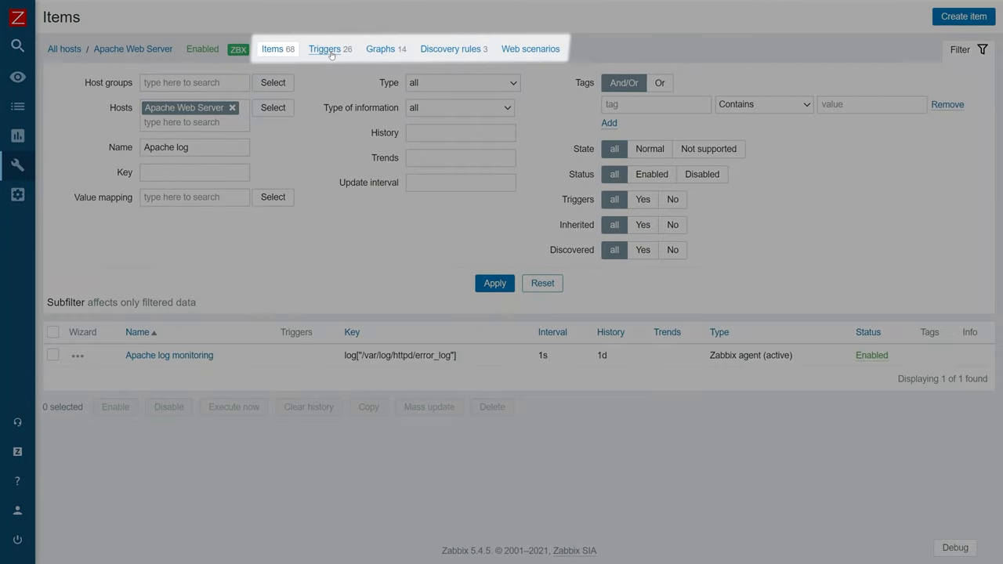
click(325, 48)
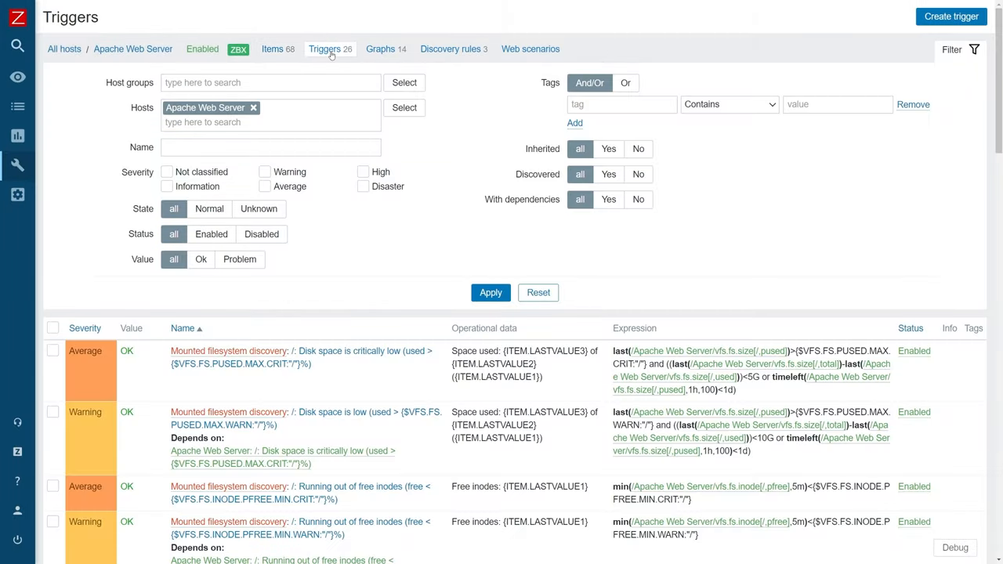
mouse_move(737, 62)
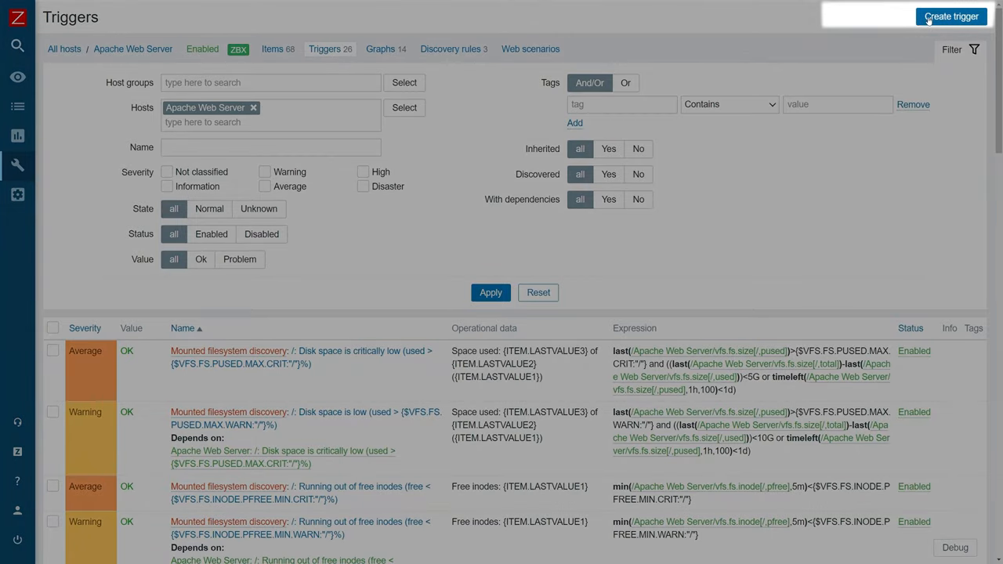
Step: Create a trigger named 'Error in Apache log' with Warning severity and start adding its expression condition
click(950, 16)
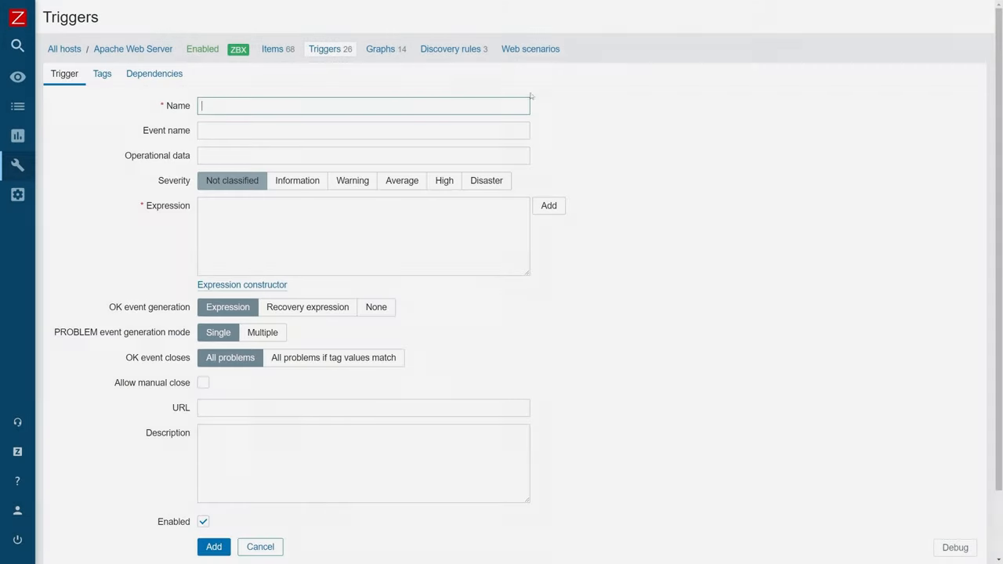
text(Error in Apache log)
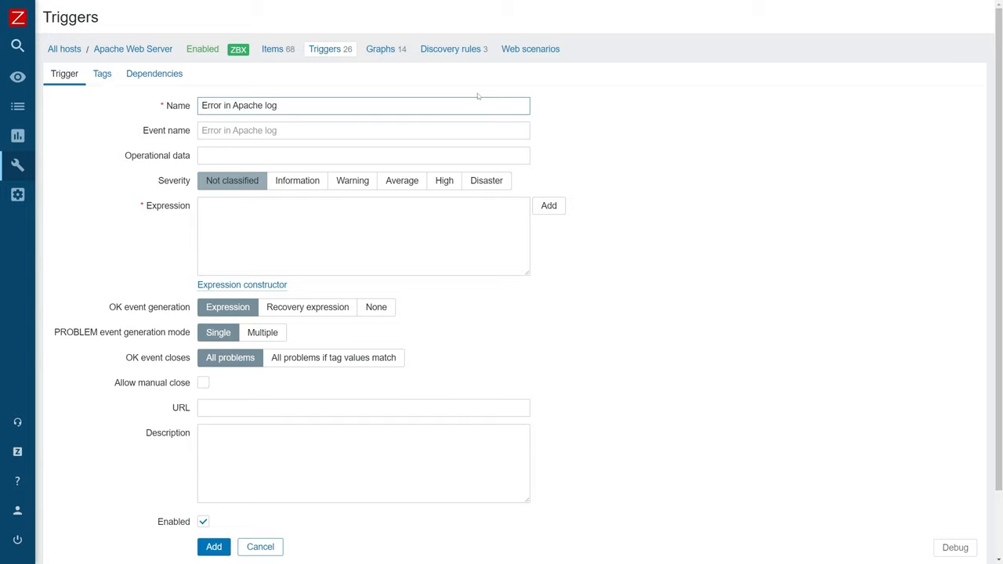
click(351, 180)
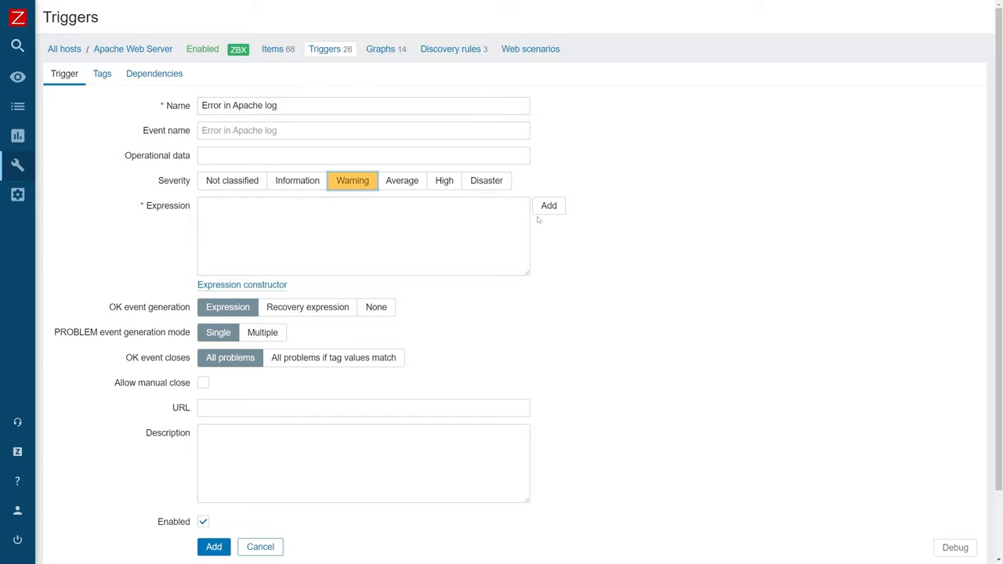
click(549, 206)
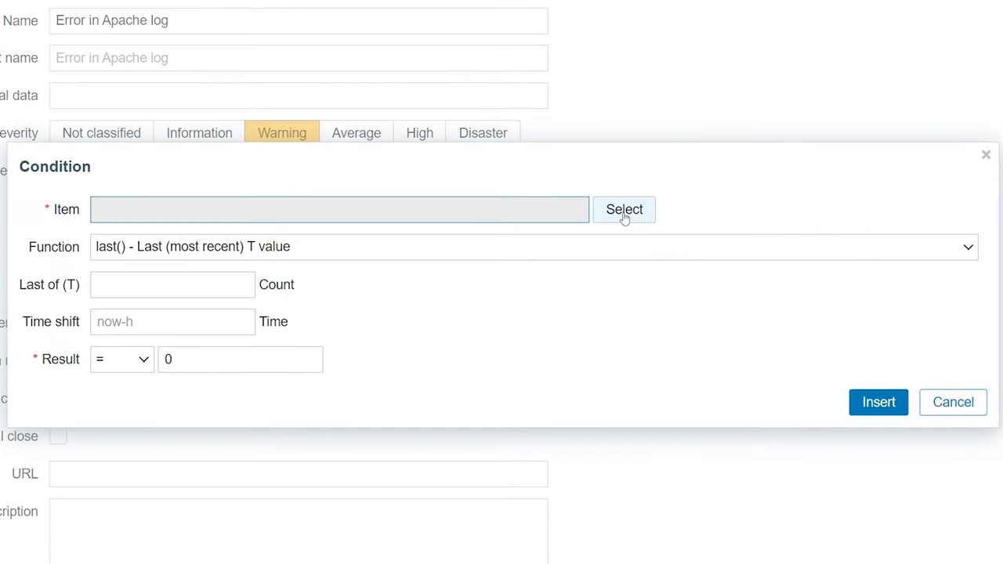
Step: Build a find() condition on the Apache log monitoring item: last 10m, operator like, pattern 'error', result 1
click(624, 211)
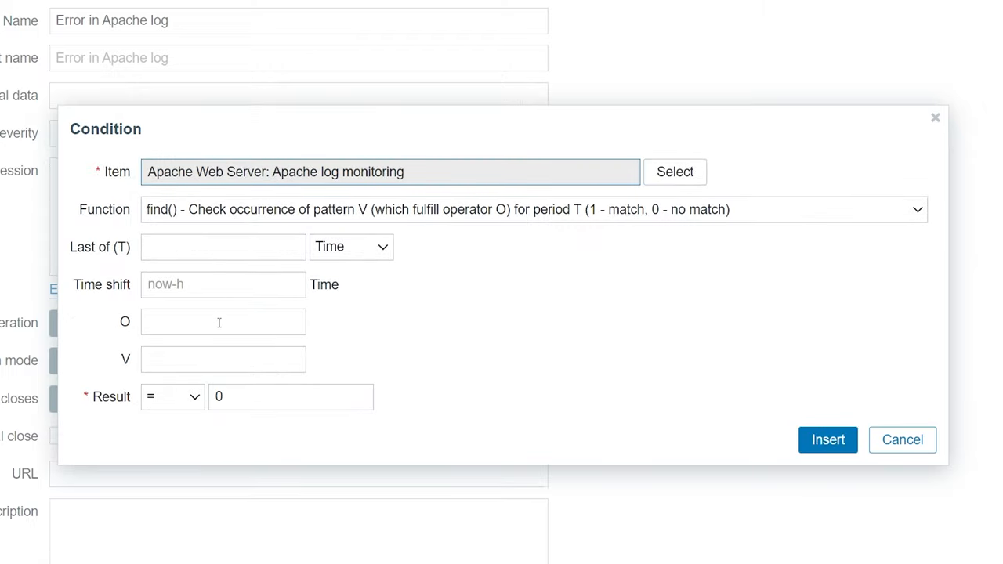
text(10m)
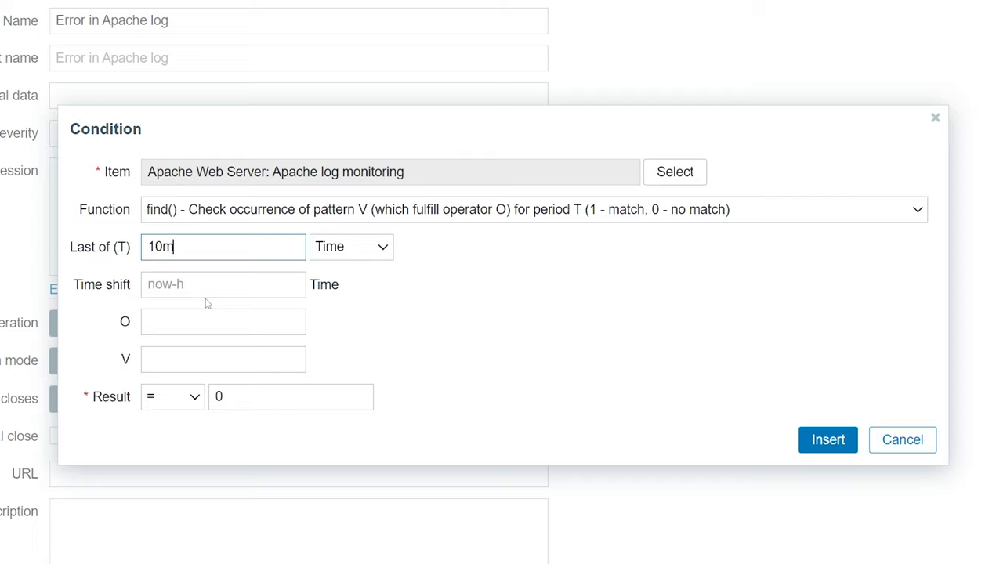
click(223, 321)
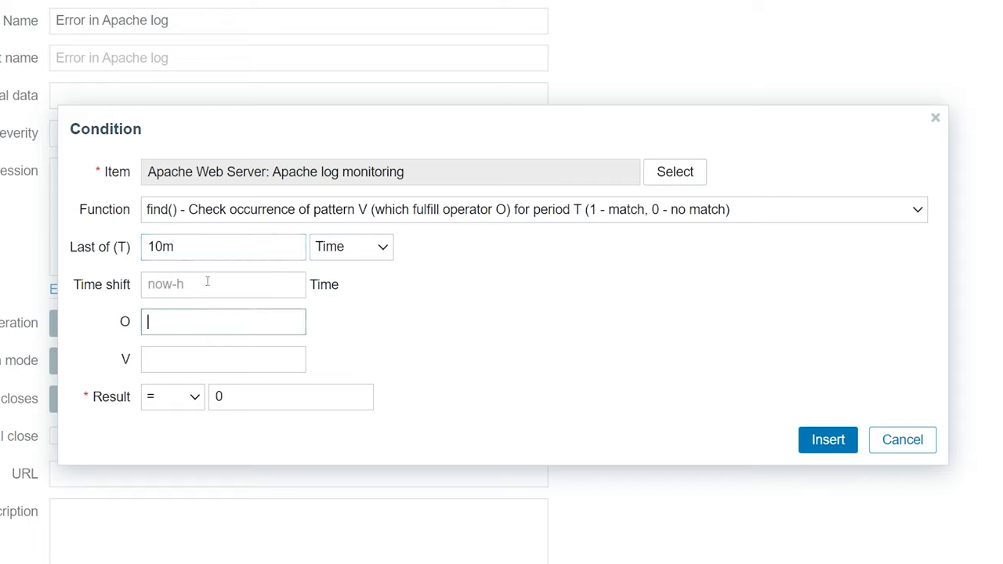
text(like)
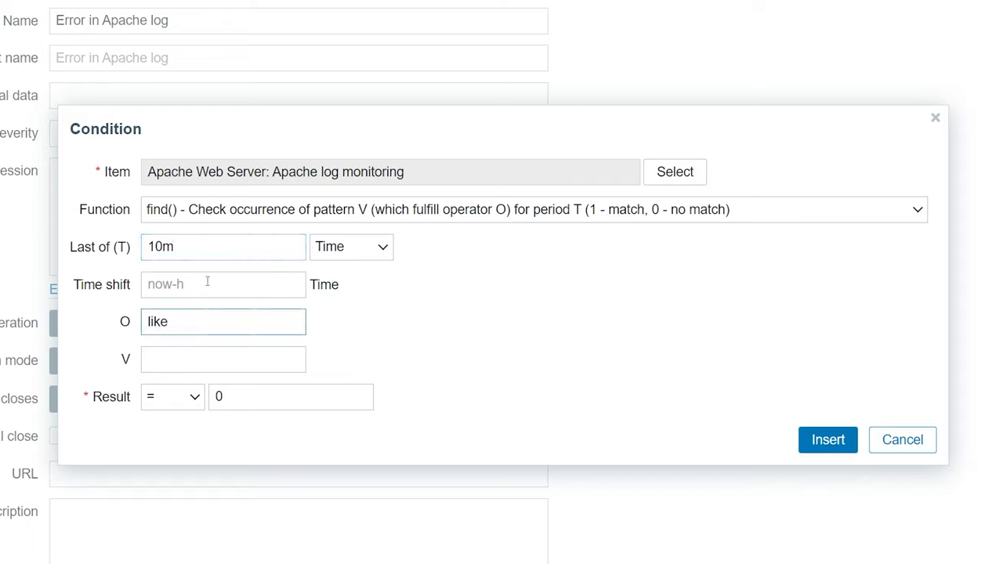
text(error)
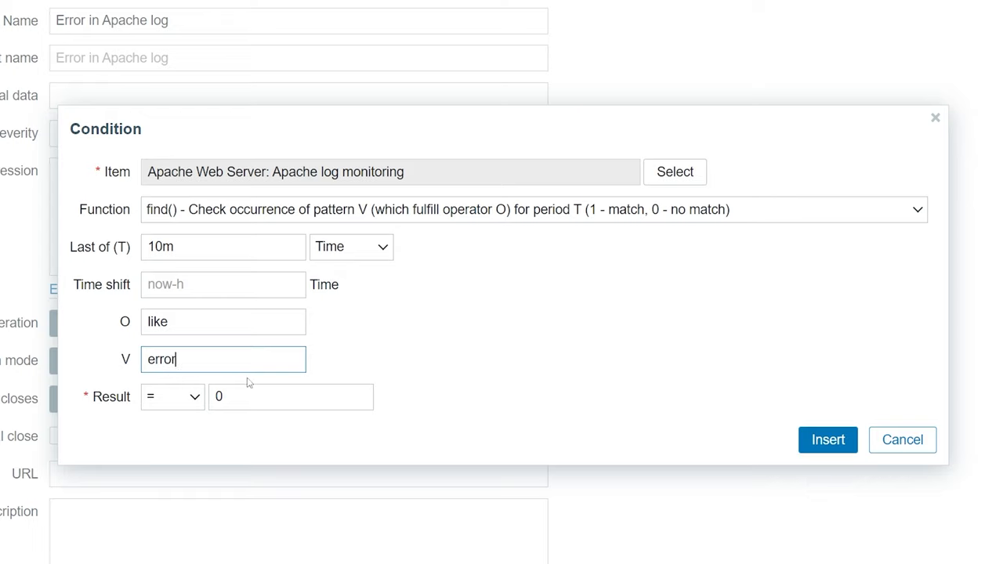
click(292, 395)
text(1)
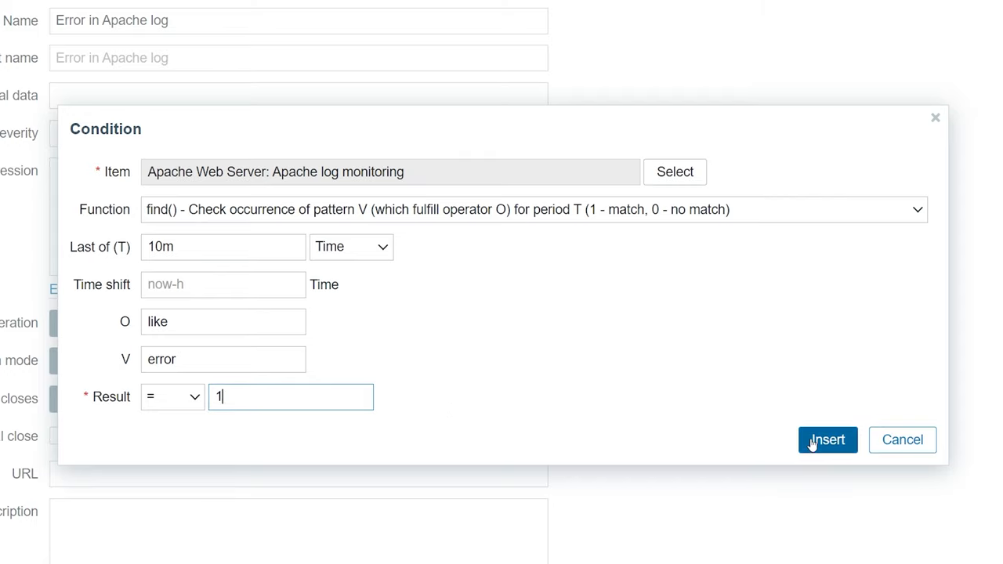
Step: Insert the condition into the expression and save the trigger
click(828, 438)
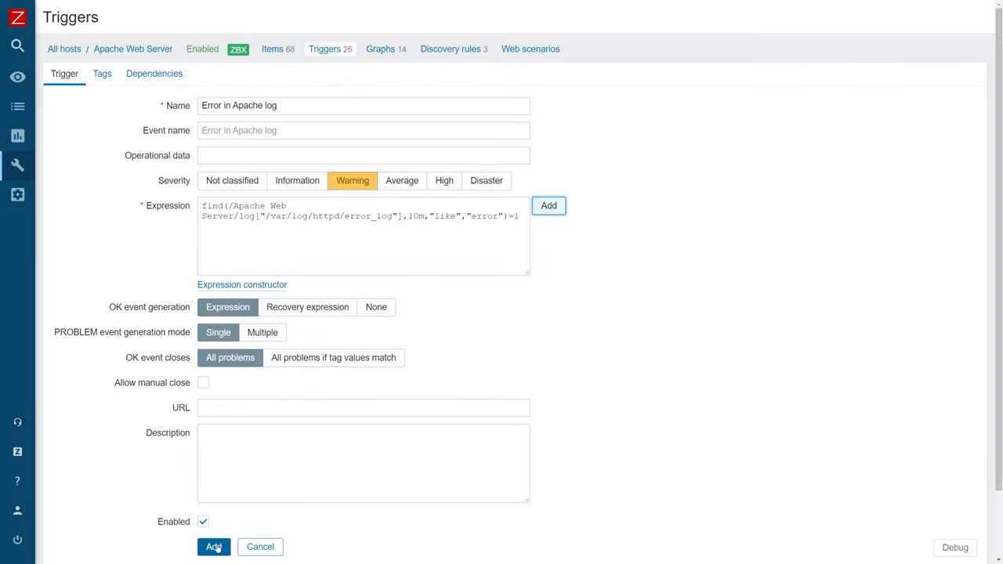
click(214, 548)
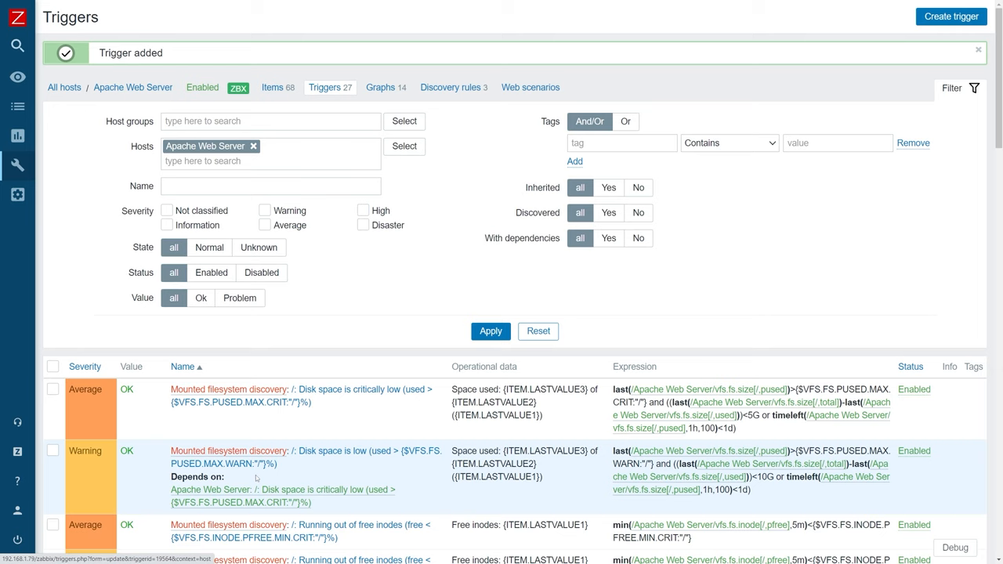